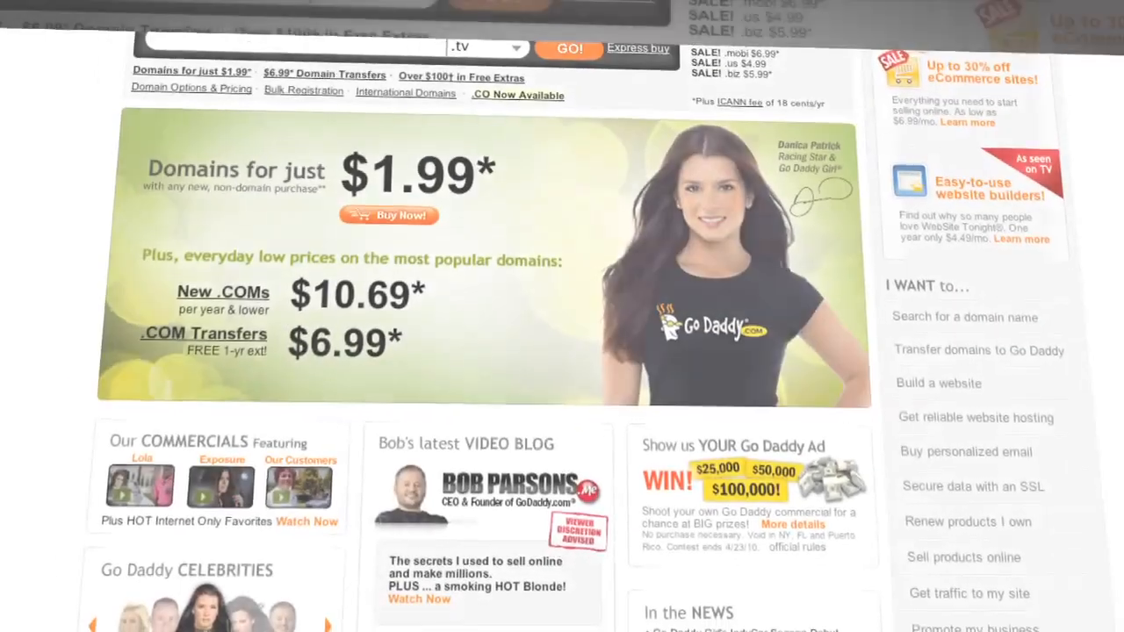
Search myawesomeshow.tv, continue to registration, and enter promo code DOCTYPE3 at checkout
{"action": "scroll", "scroll_direction": "down", "scroll_amount": 3}
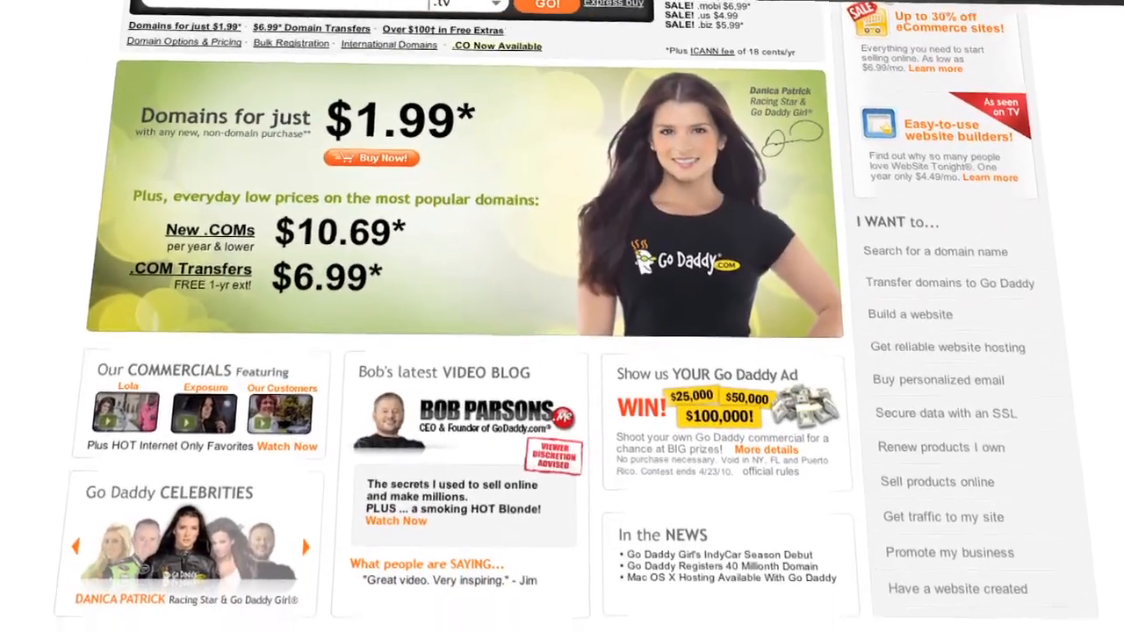
{"action": "scroll", "scroll_direction": "down", "scroll_amount": 3}
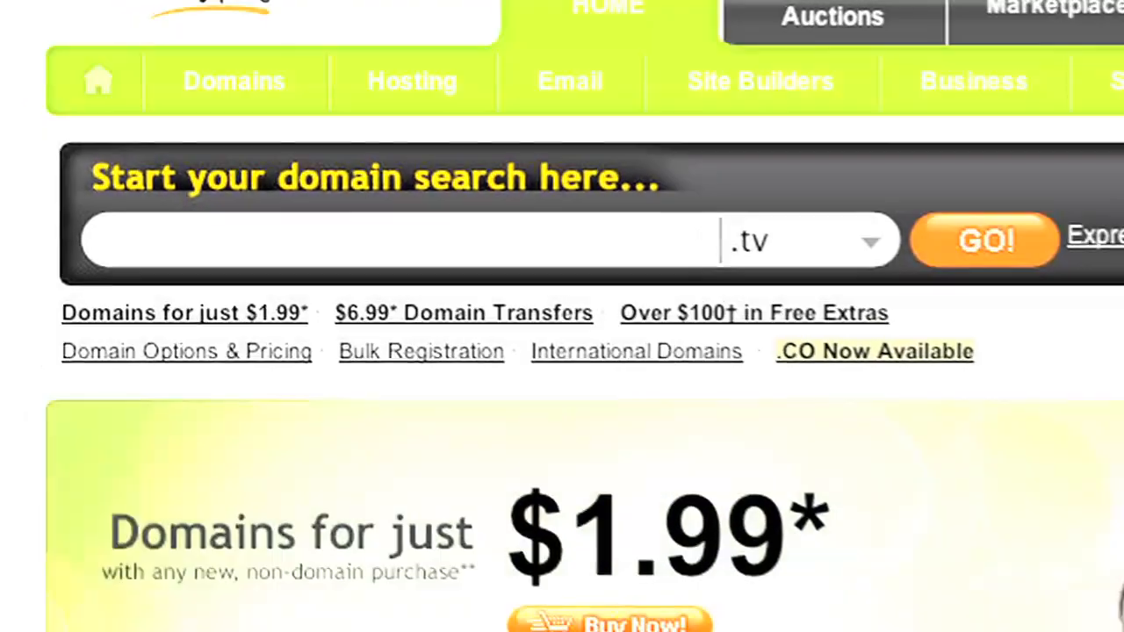
{"action": "left_click", "coordinate": [983, 239]}
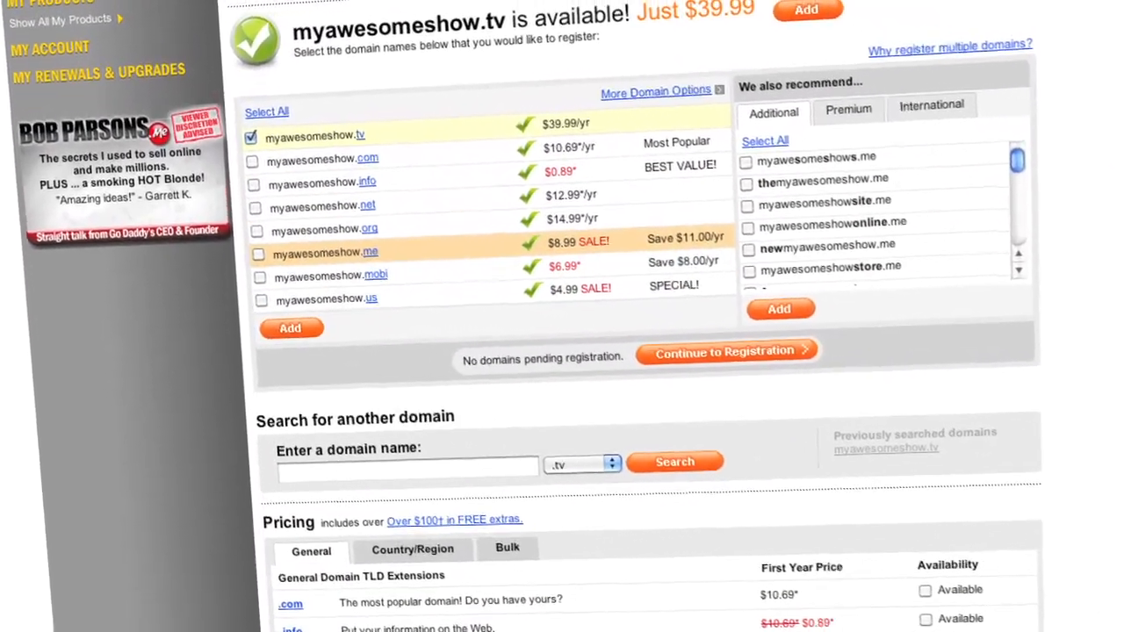
{"action": "left_click", "coordinate": [727, 352]}
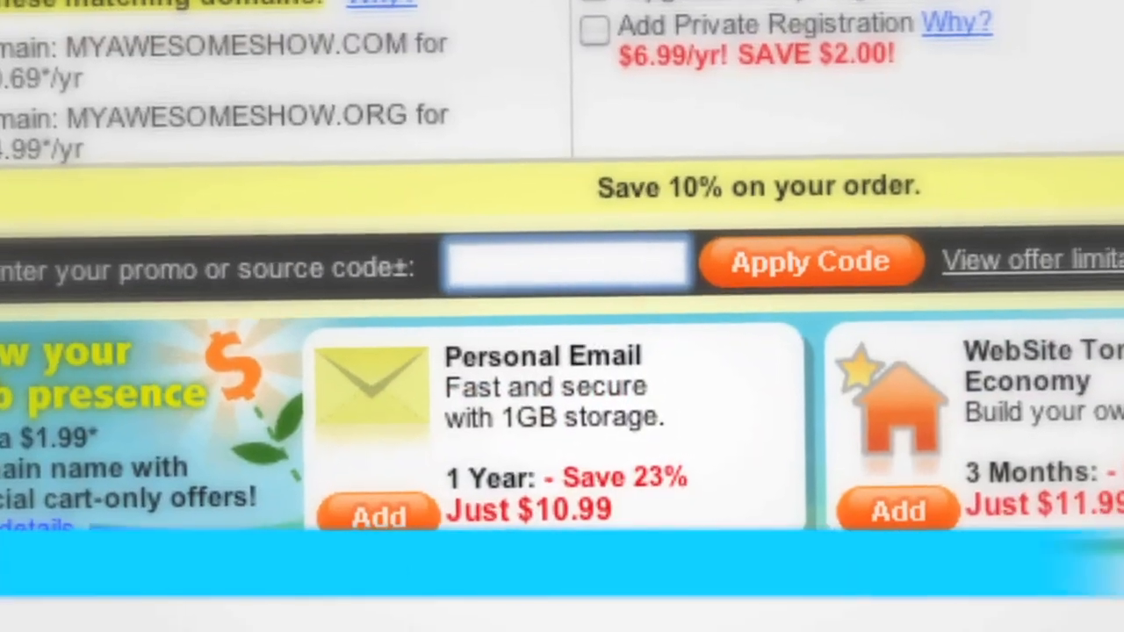
{"action": "type", "text": "DOCTYPE3"}
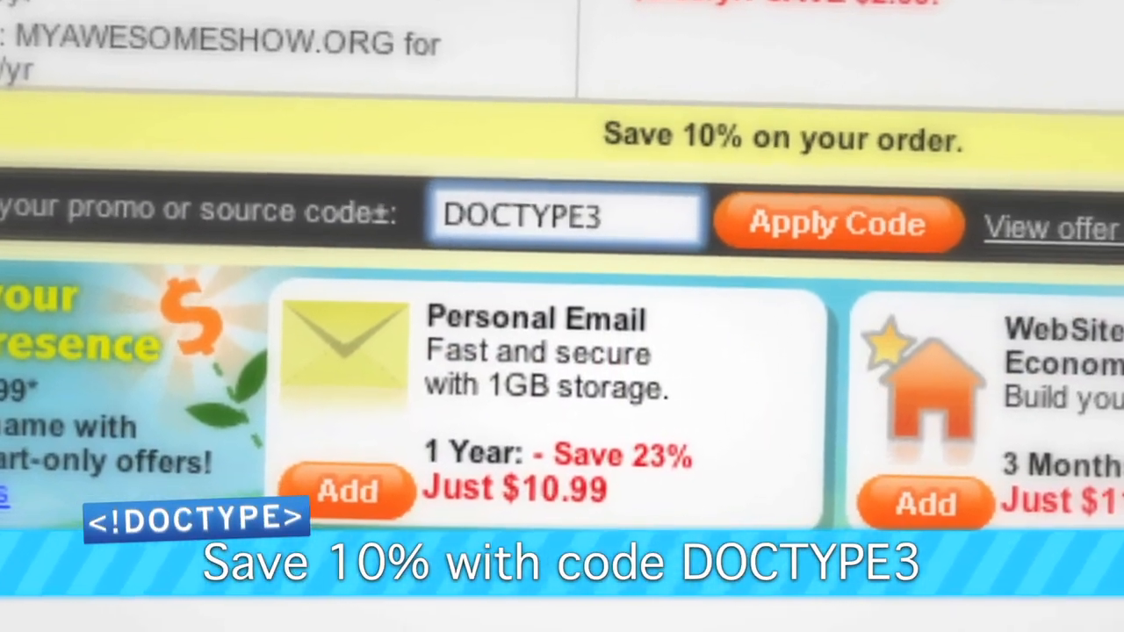